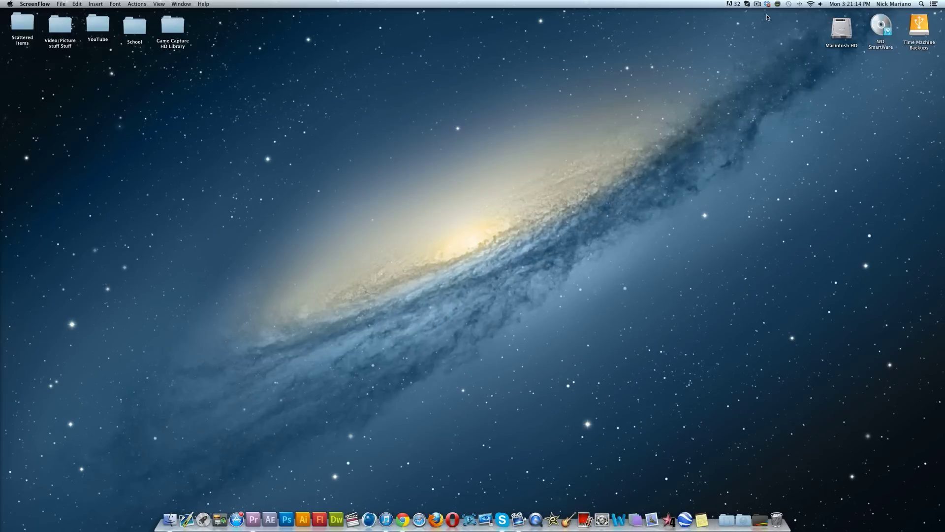
Launch Premiere Pro from the Dock to open the Tutorial_Rendering project
{"action": "left_click", "coordinate": [253, 520]}
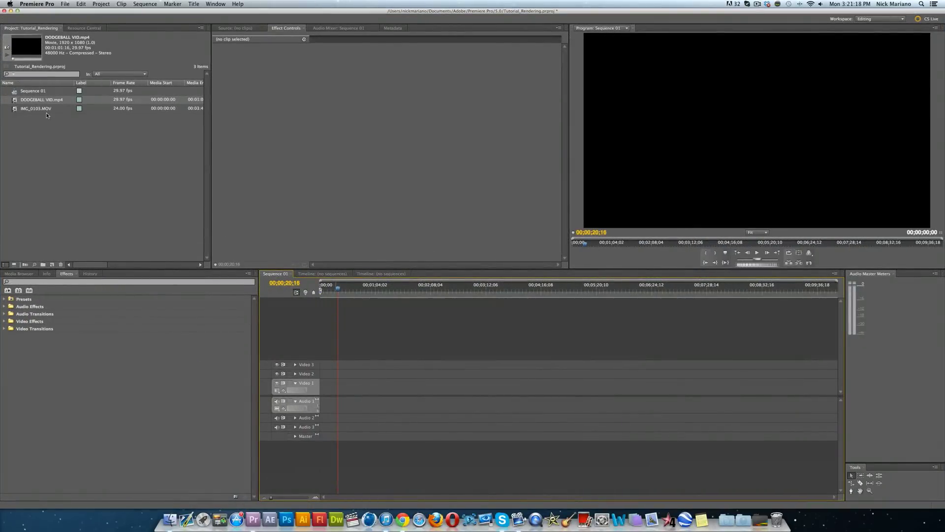
Add the unboxing clip IMG_0103.MOV to Video 1 of Sequence 01
{"action": "left_click", "coordinate": [35, 108]}
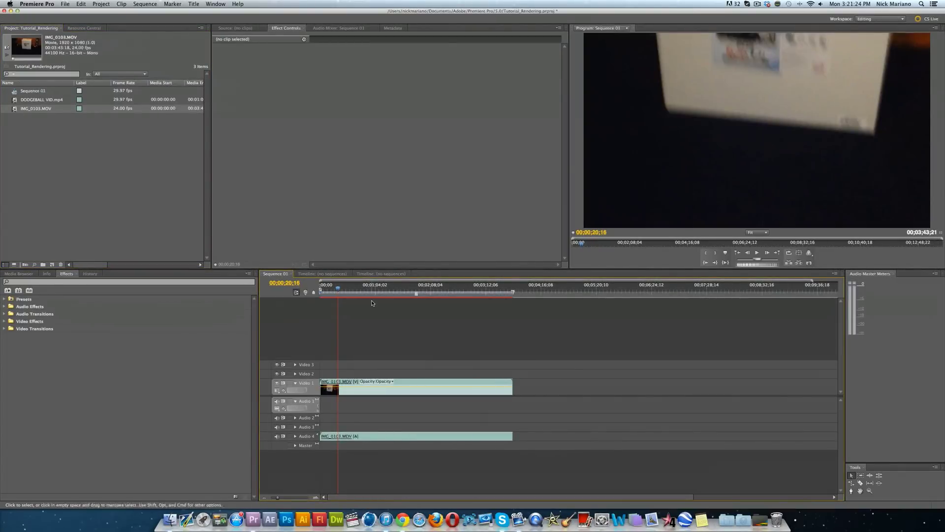
{"action": "mouse_move", "coordinate": [371, 301]}
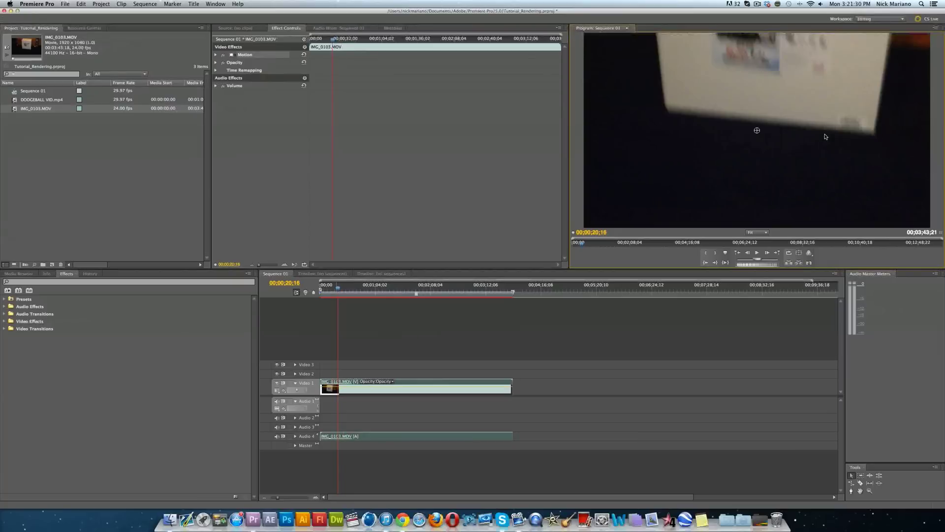
{"action": "mouse_move", "coordinate": [689, 134]}
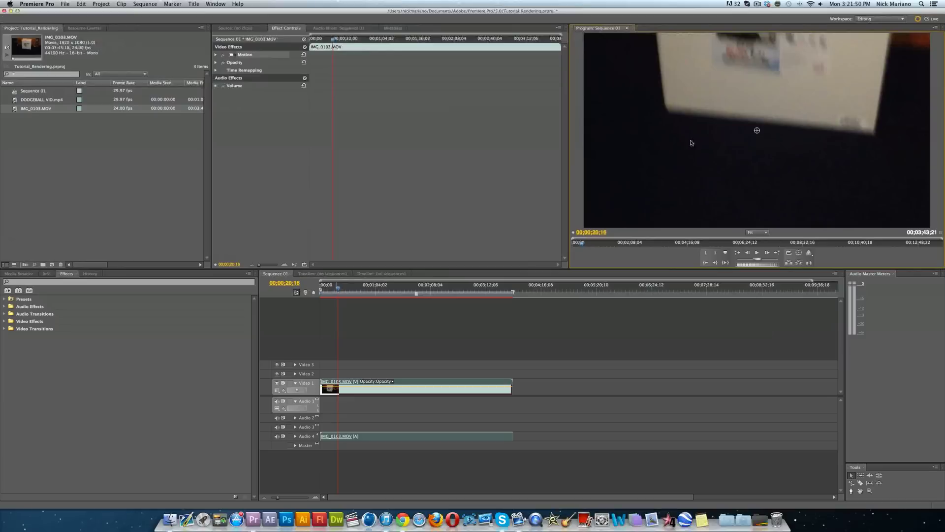
Zoom the Program monitor to 25% and lift IMG_0103.MOV to Video 2
{"action": "left_click", "coordinate": [755, 232]}
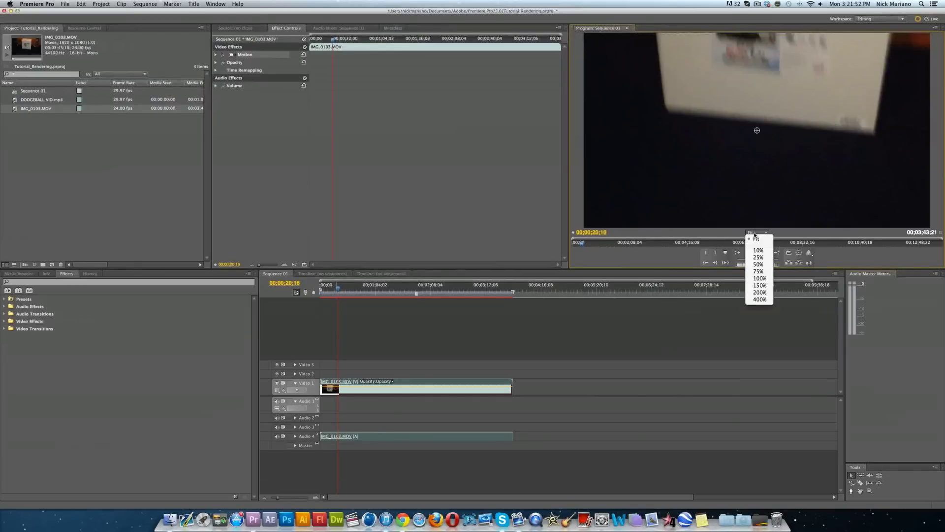
{"action": "left_click", "coordinate": [758, 257]}
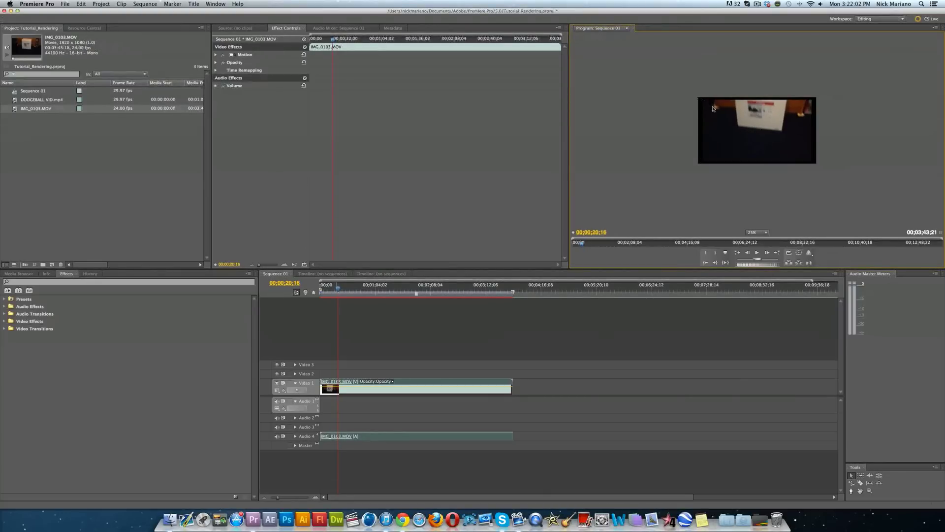
{"action": "left_click", "coordinate": [245, 54]}
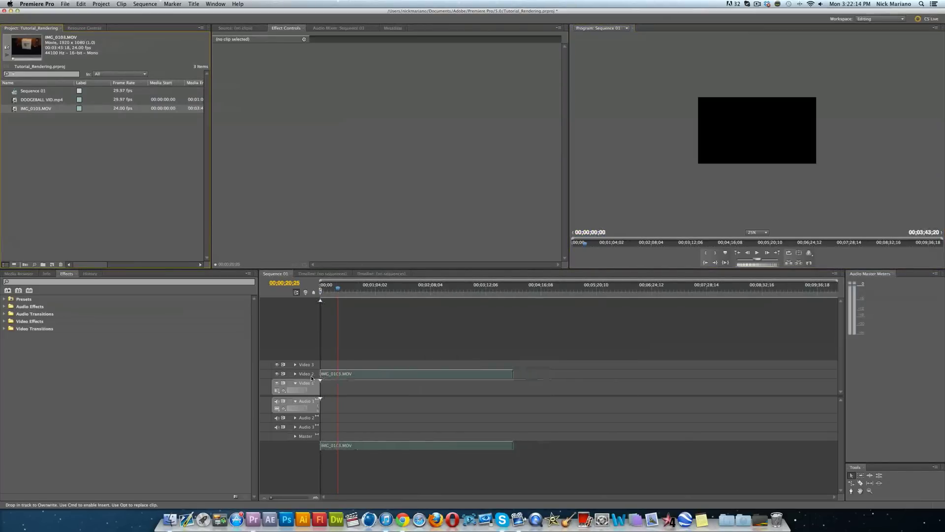
Scale IMG_0103.MOV to frame size and return the Program monitor to Fit
{"action": "left_click", "coordinate": [416, 373]}
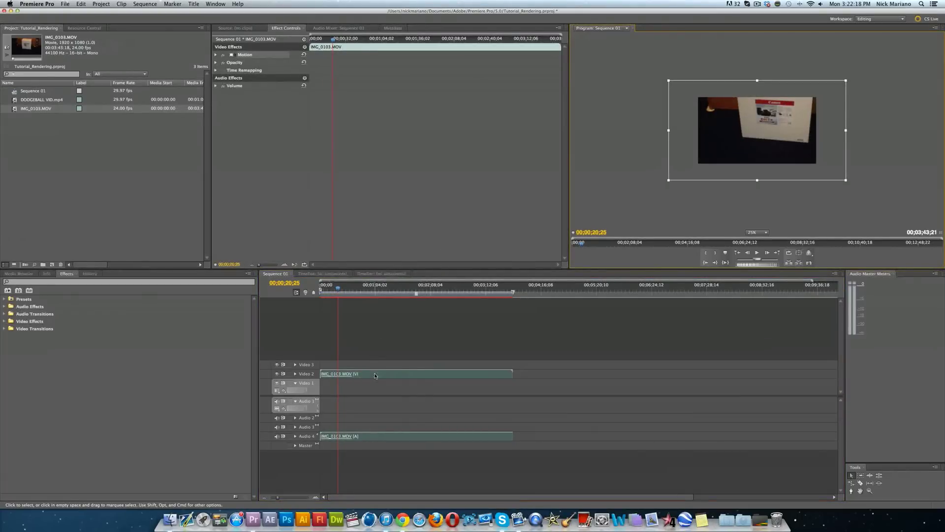
{"action": "right_click", "coordinate": [374, 376]}
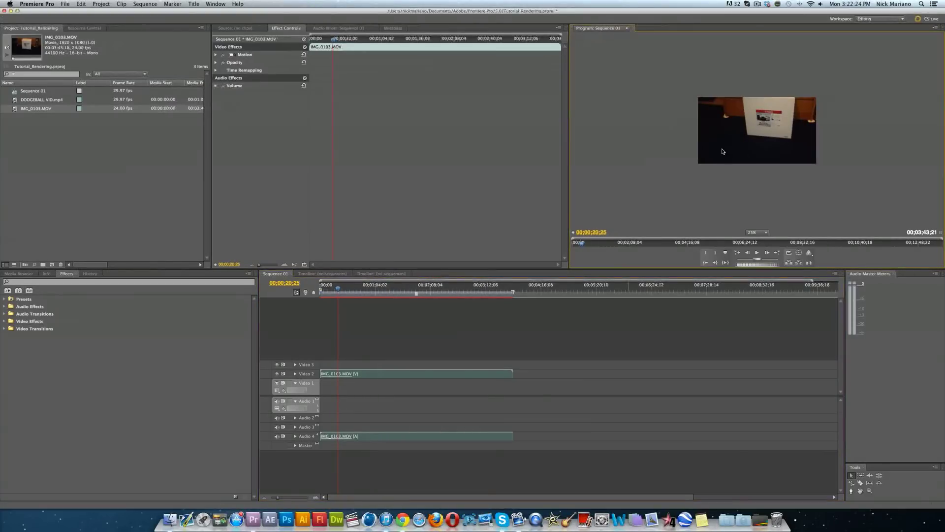
{"action": "left_click", "coordinate": [756, 130]}
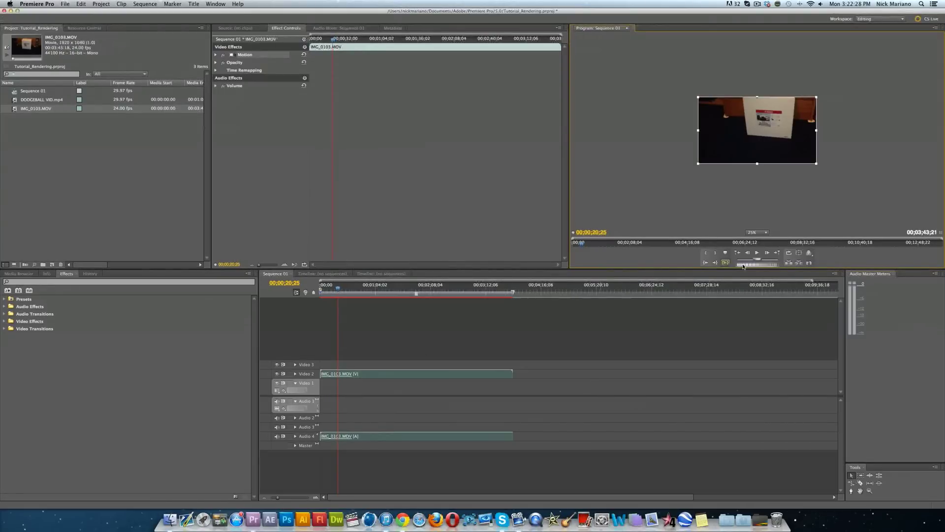
{"action": "left_click", "coordinate": [757, 232]}
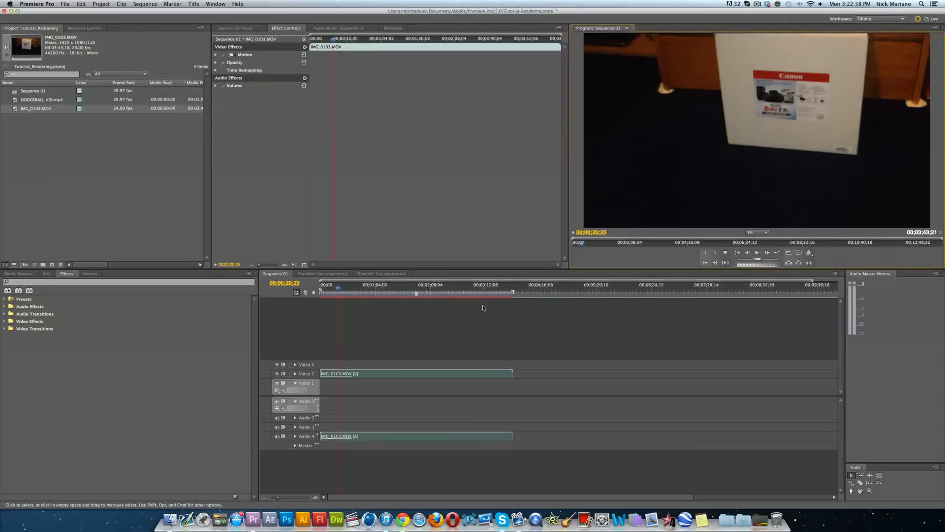
{"action": "mouse_move", "coordinate": [393, 338]}
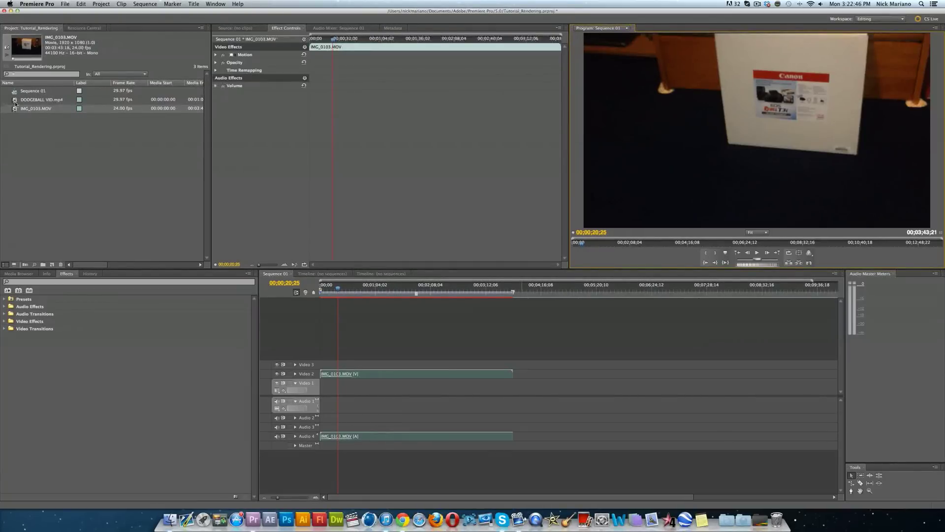
Place DODGEBALL VID.mp4 on Video 3 and fit it to the sequence frame
{"action": "left_click_drag", "start_coordinate": [40, 100], "coordinate": [346, 355]}
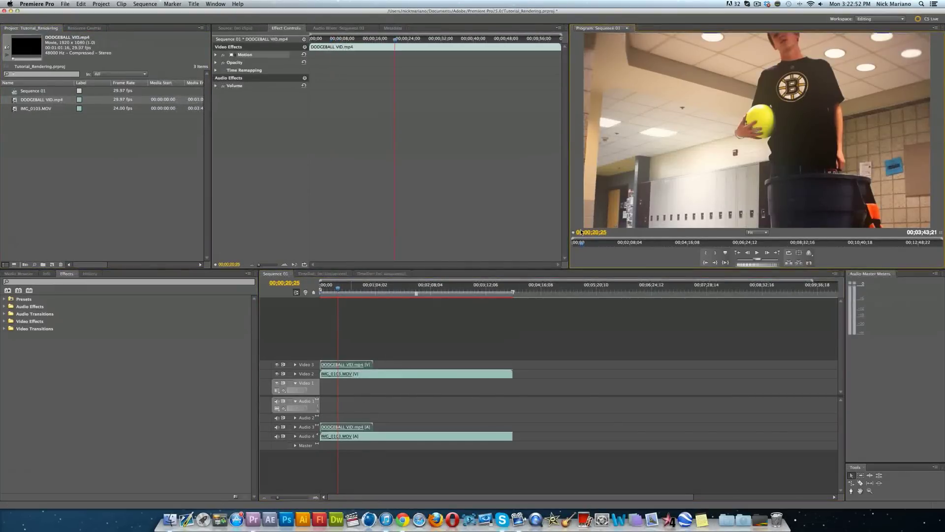
{"action": "right_click", "coordinate": [338, 374]}
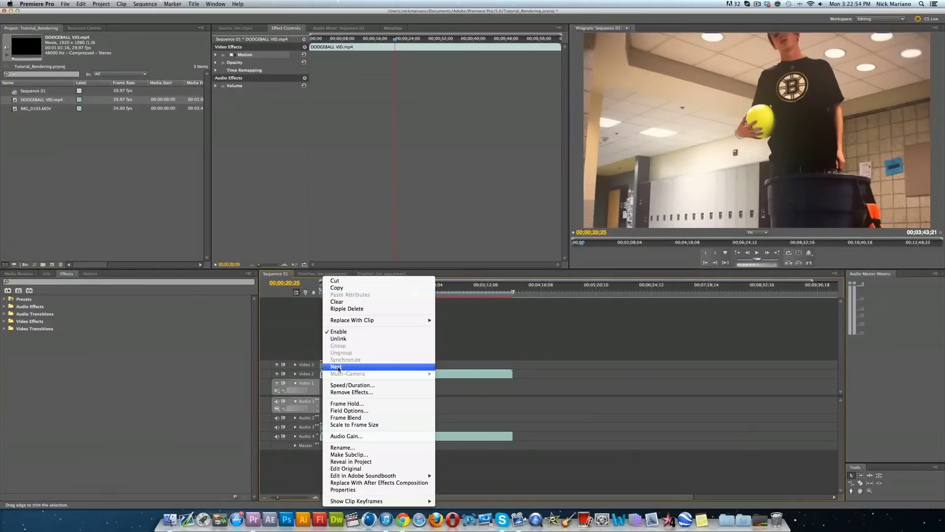
{"action": "mouse_move", "coordinate": [378, 351]}
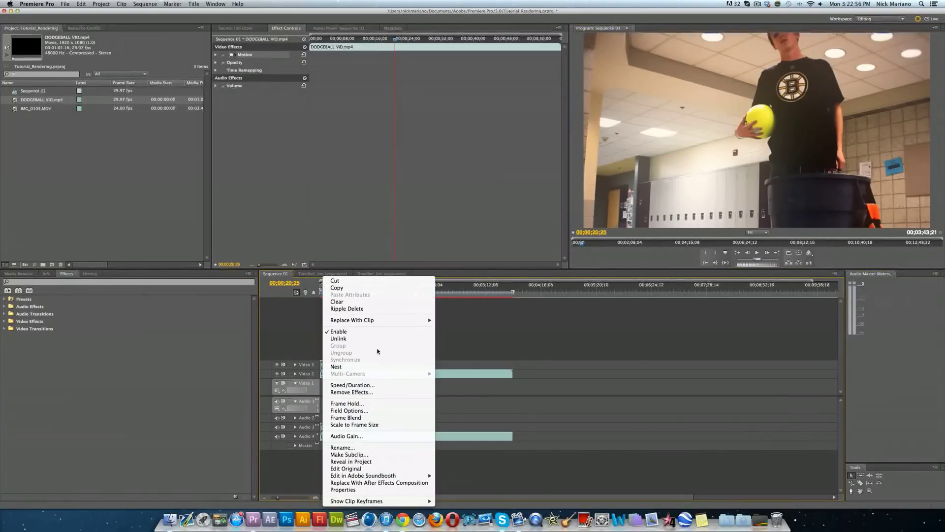
{"action": "mouse_move", "coordinate": [364, 327]}
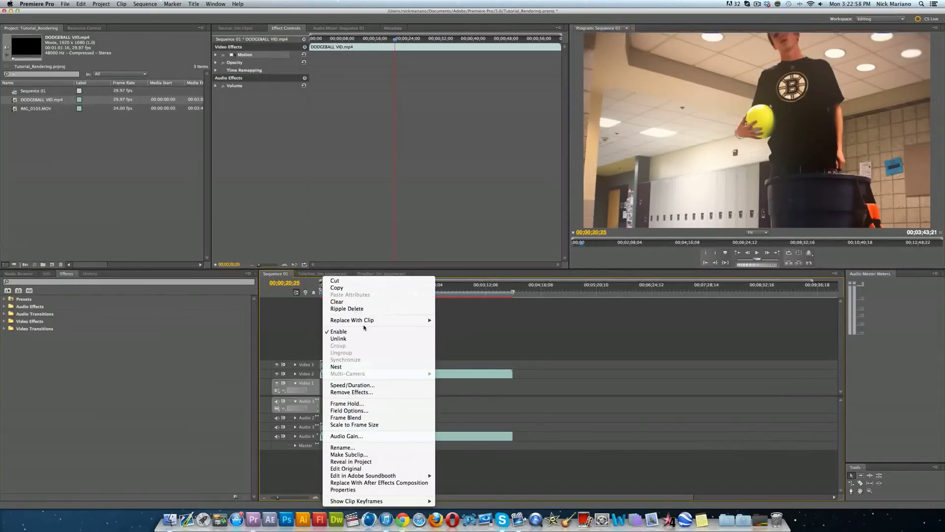
{"action": "mouse_move", "coordinate": [352, 392]}
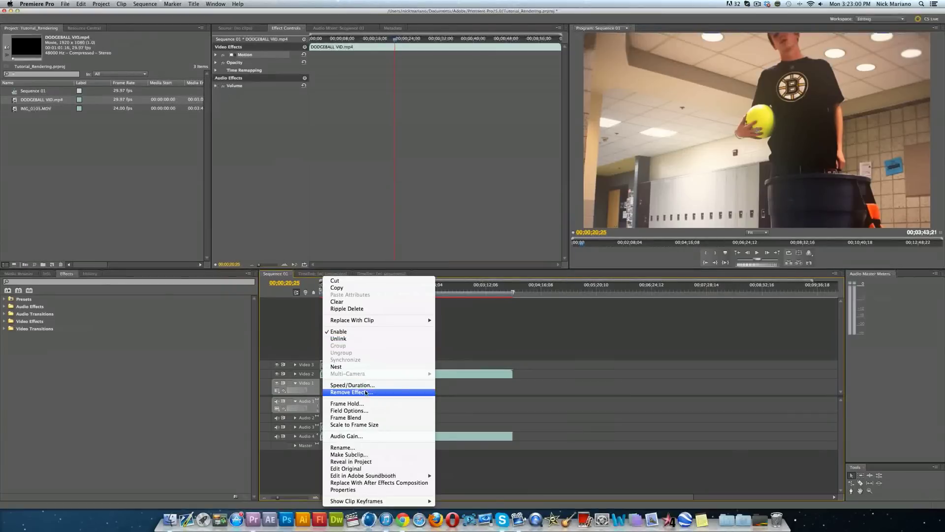
{"action": "left_click", "coordinate": [350, 392]}
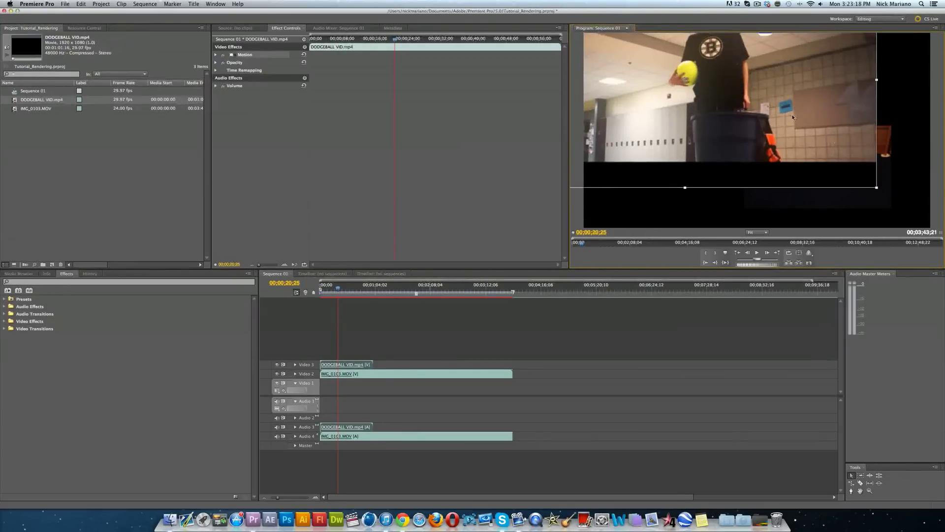
Move IMG_0103.MOV to Video 4 and shrink it into a top-left inset
{"action": "left_click", "coordinate": [345, 365]}
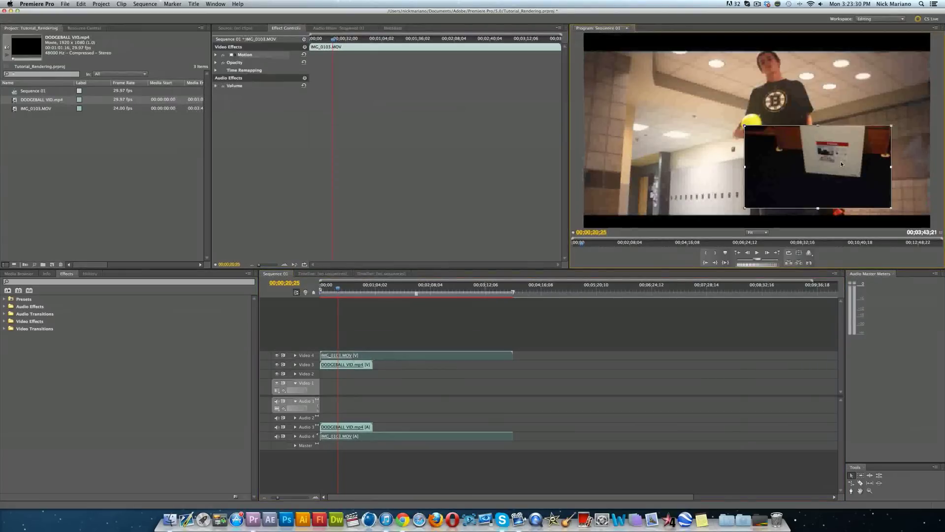
{"action": "left_click_drag", "start_coordinate": [817, 165], "coordinate": [663, 91]}
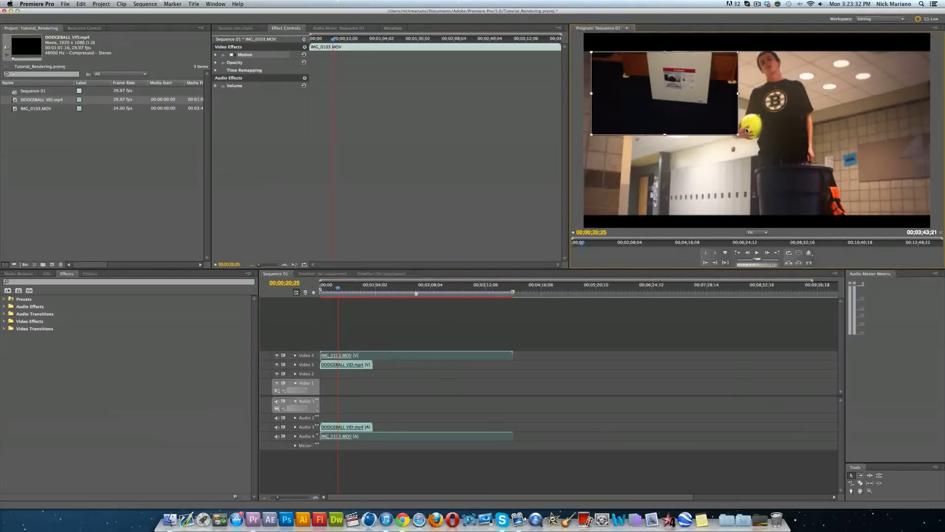
{"action": "left_click_drag", "start_coordinate": [663, 92], "coordinate": [665, 94]}
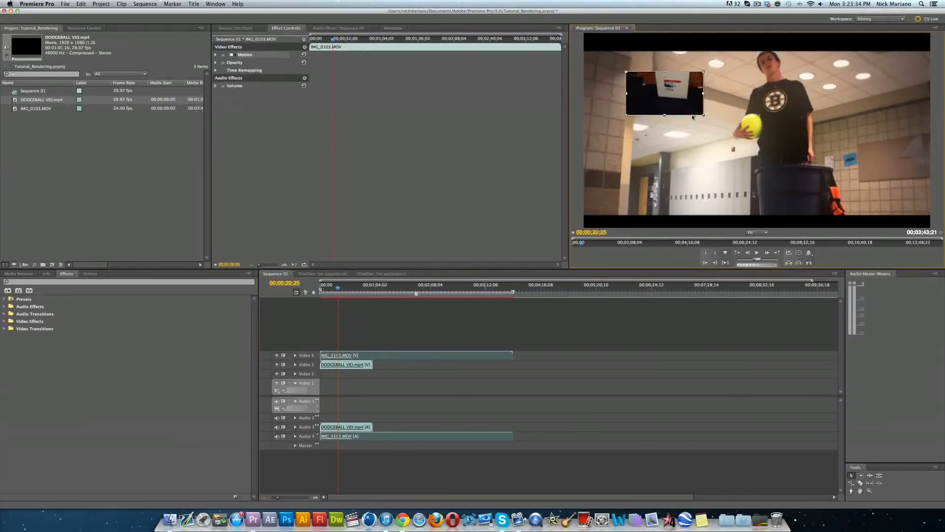
{"action": "left_click_drag", "start_coordinate": [663, 93], "coordinate": [636, 67]}
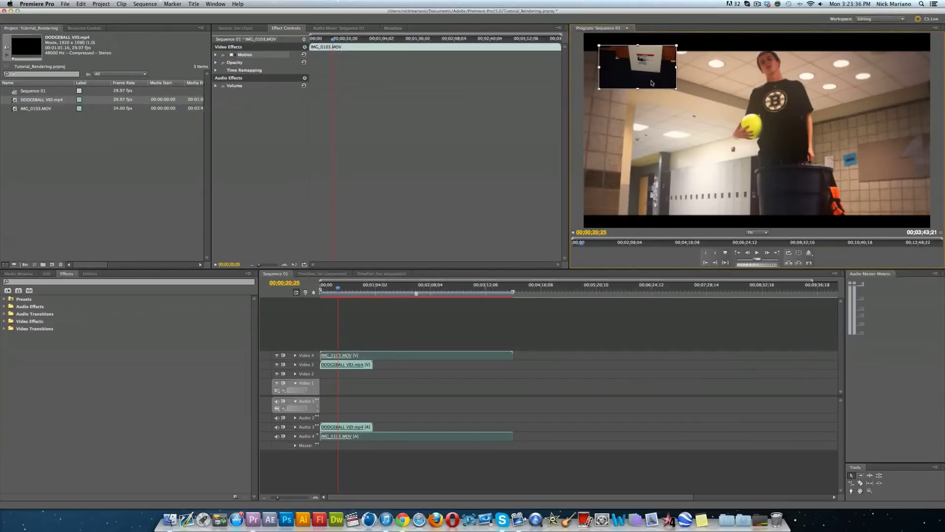
{"action": "mouse_move", "coordinate": [627, 110]}
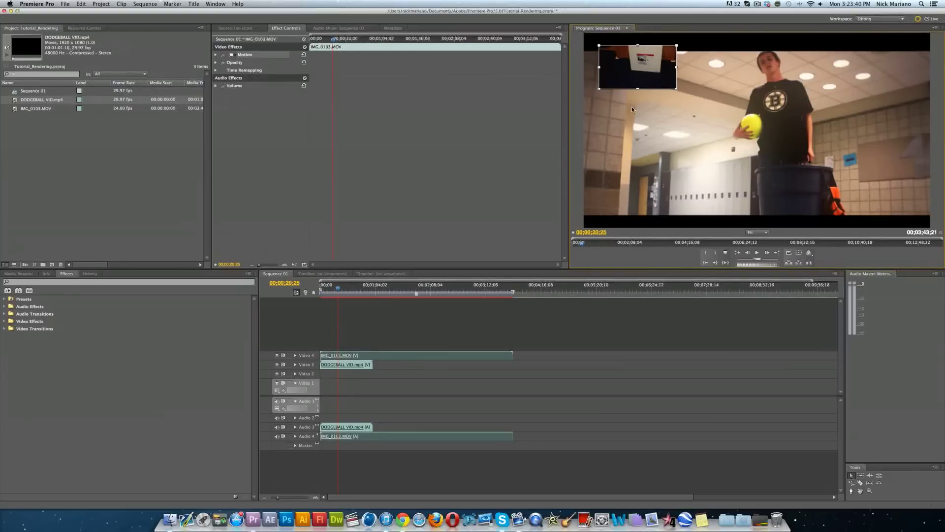
{"action": "left_click_drag", "start_coordinate": [635, 67], "coordinate": [667, 86]}
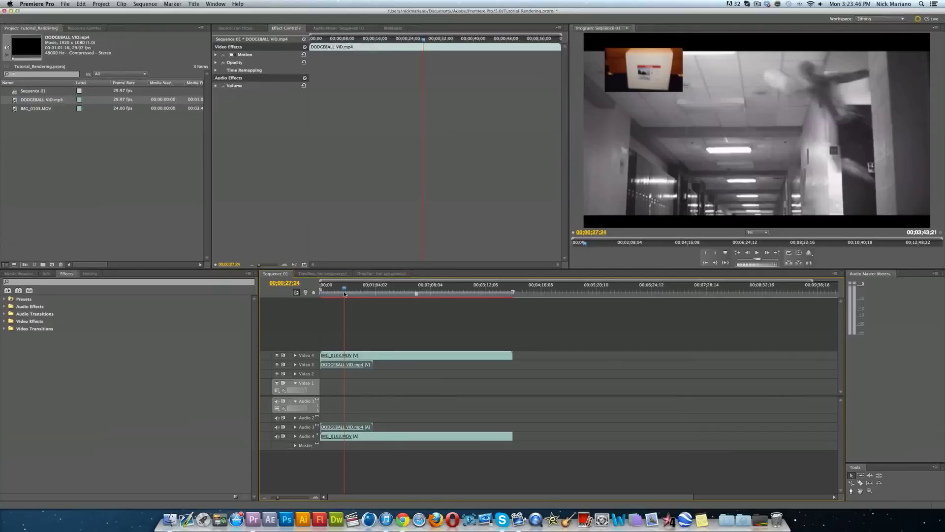
{"action": "mouse_move", "coordinate": [324, 293]}
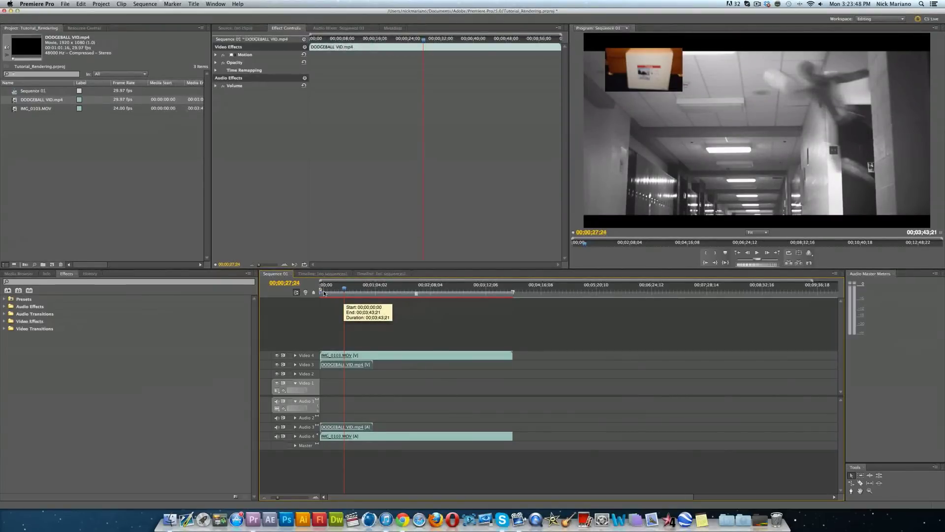